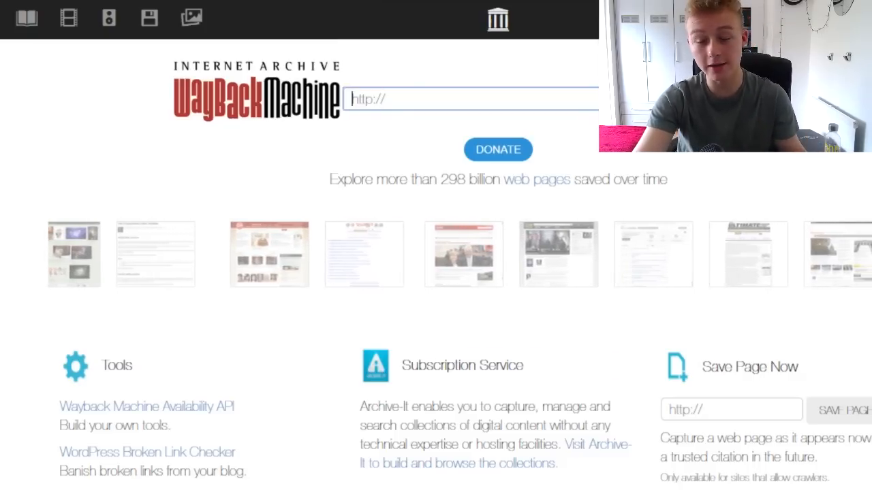
# Step: Show the YouTube channel's 2010 capture calendar and scroll to the November 17 snapshots
pyautogui.hscroll(3)
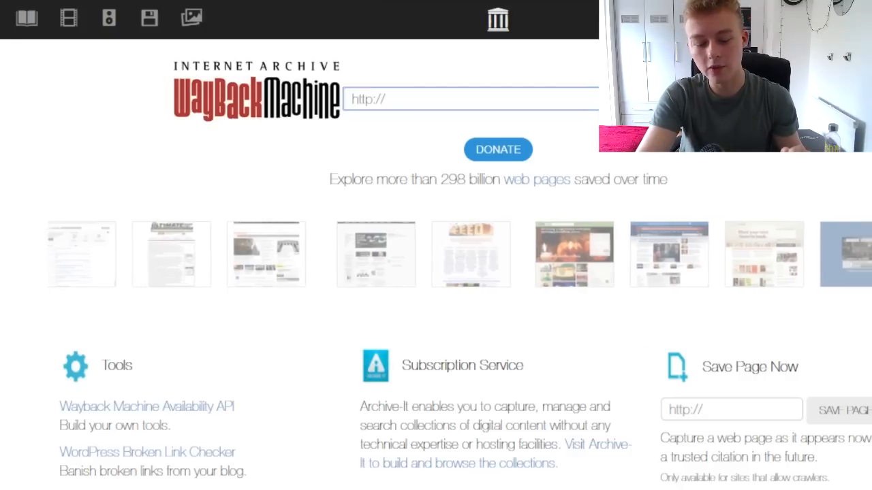
pyautogui.hscroll(-3)
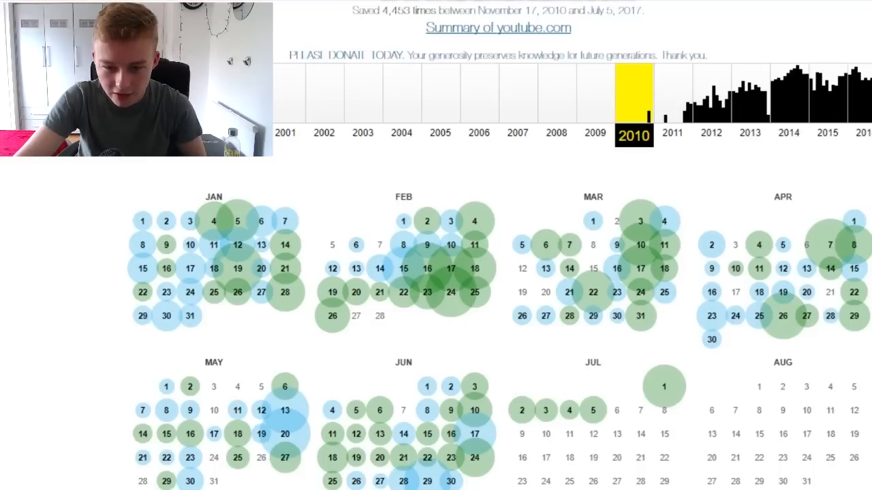
pyautogui.click(673, 102)
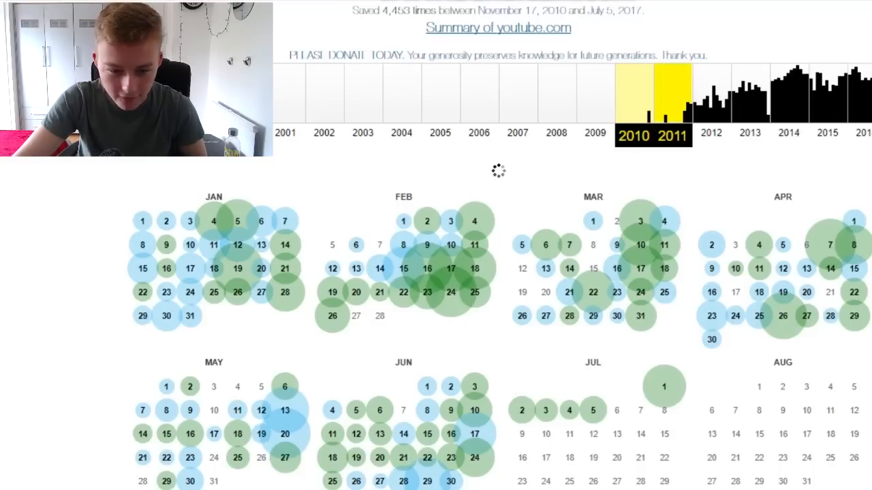
pyautogui.scroll(-3)
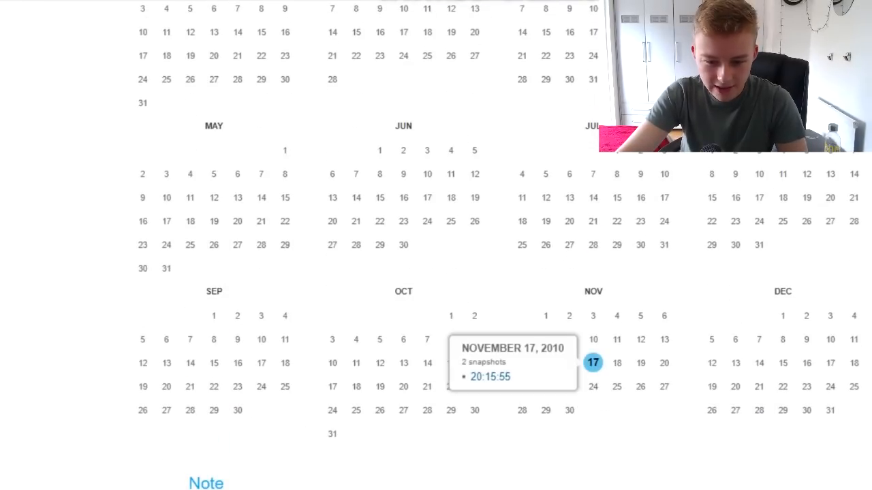
# Step: View PewDiePie's November 17, 2010 archived channel page and read down through it
pyautogui.click(592, 362)
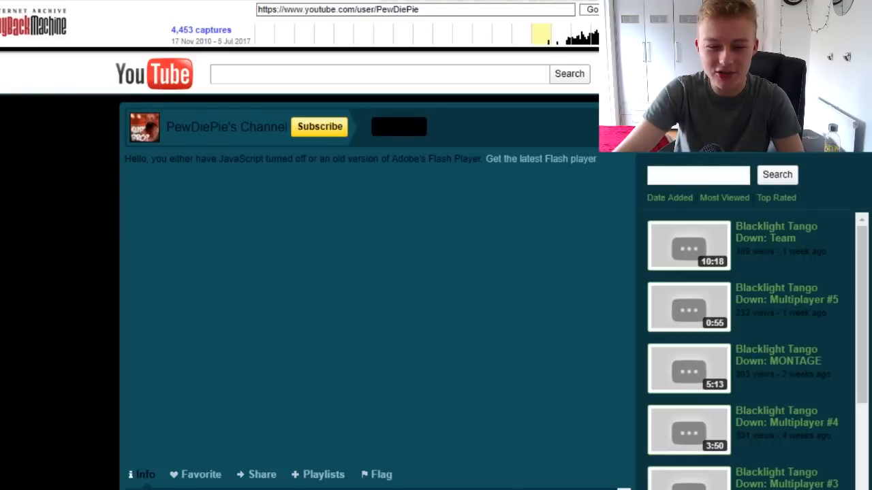
pyautogui.scroll(-3)
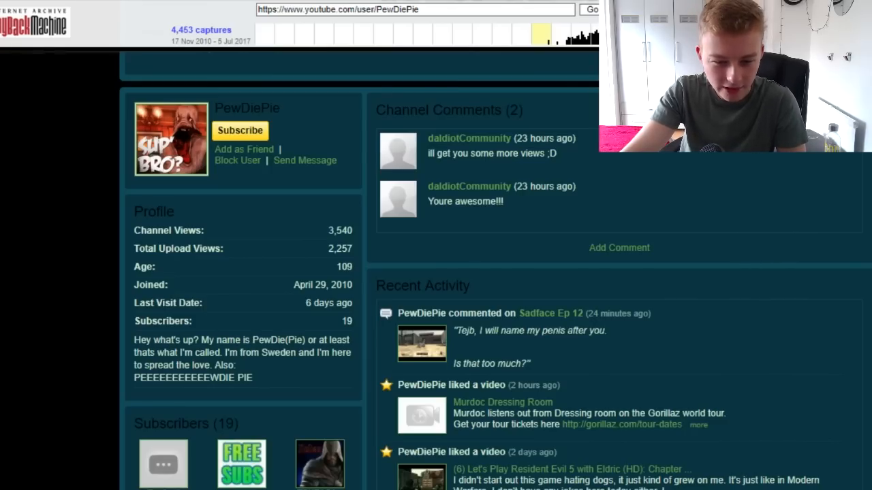
pyautogui.scroll(-3)
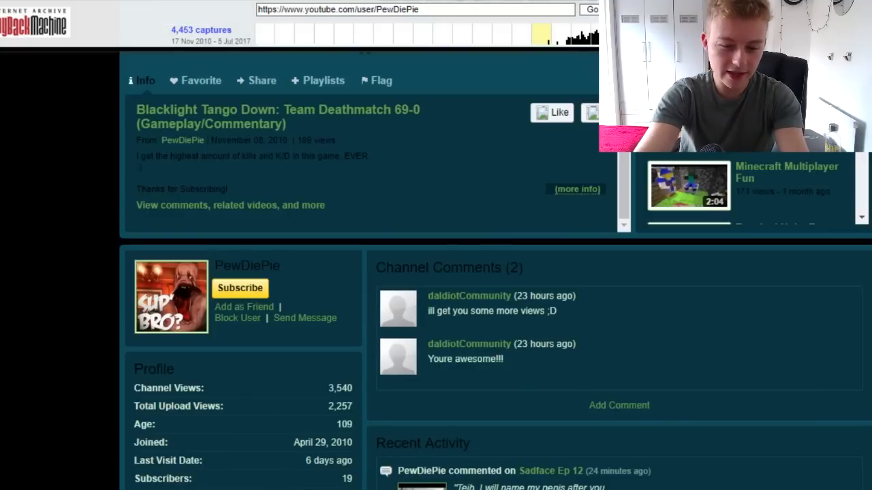
pyautogui.scroll(-3)
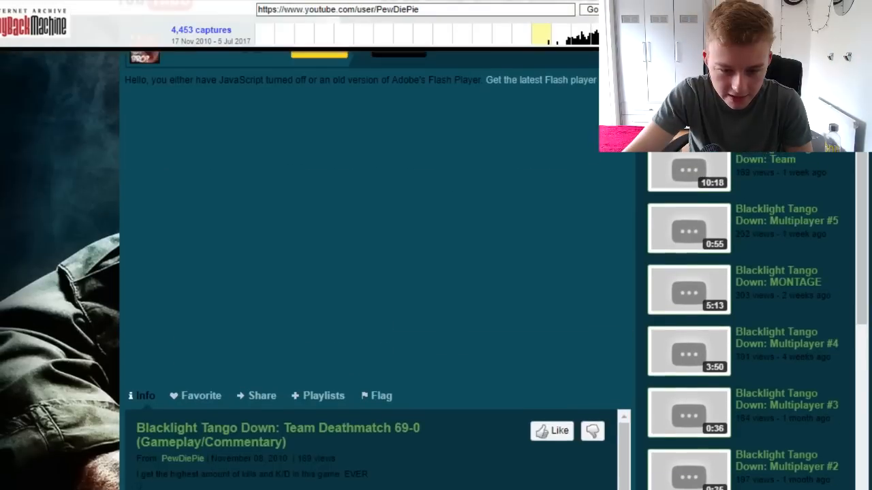
pyautogui.scroll(-3)
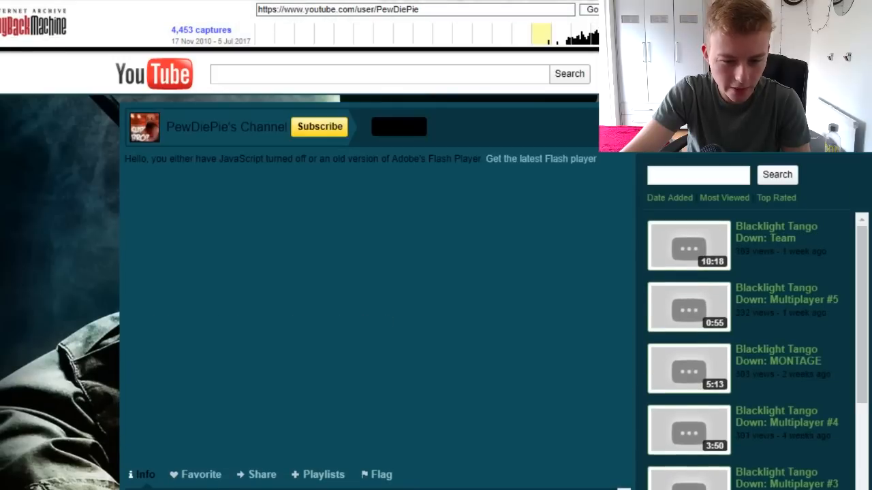
pyautogui.scroll(-3)
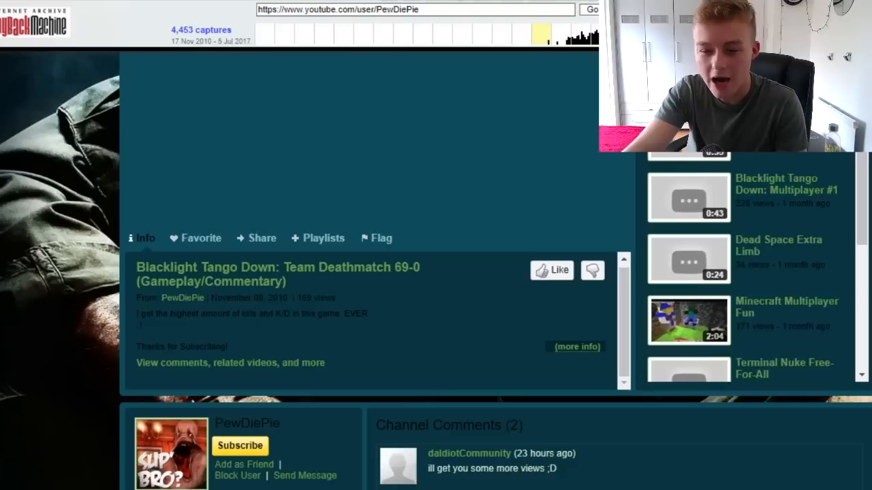
pyautogui.scroll(-3)
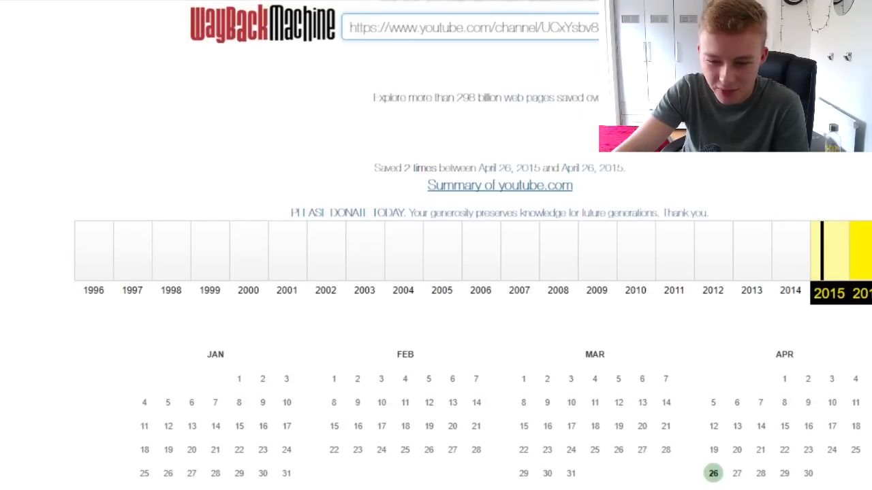
# Step: View PolarSaurusRex's April 26, 2015 archived channel page and read down through it
pyautogui.scroll(-3)
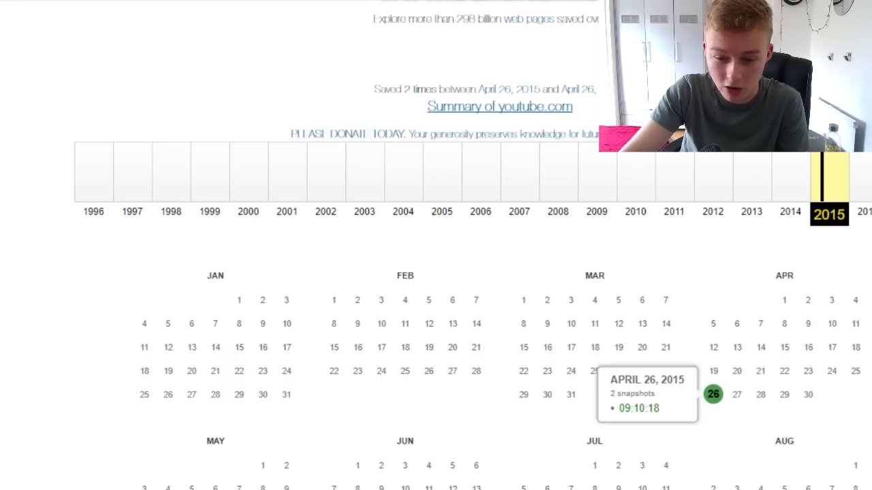
pyautogui.click(713, 395)
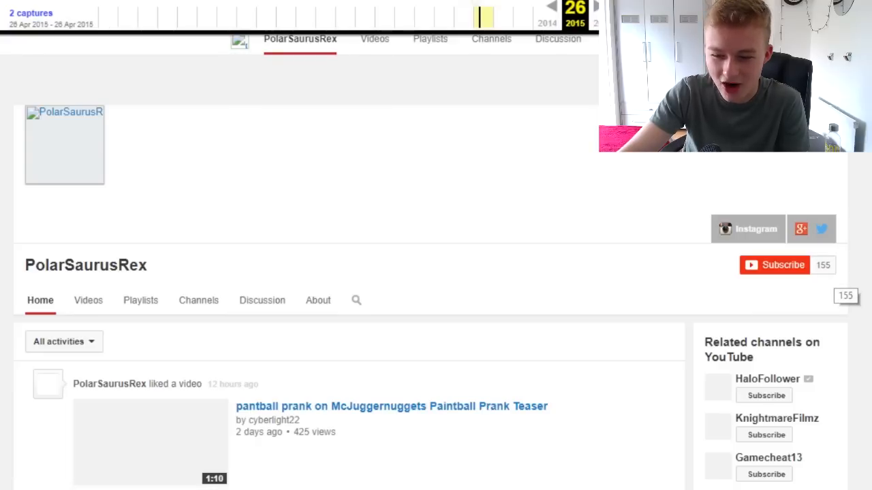
pyautogui.scroll(-3)
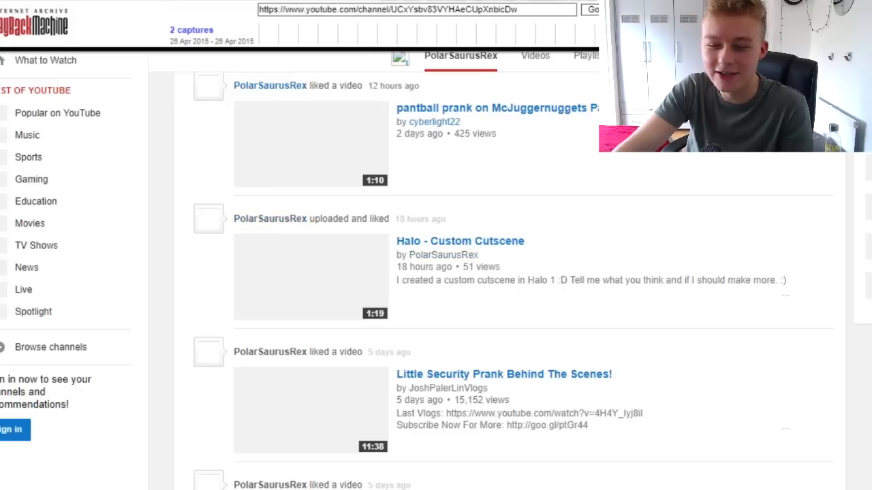
pyautogui.scroll(-3)
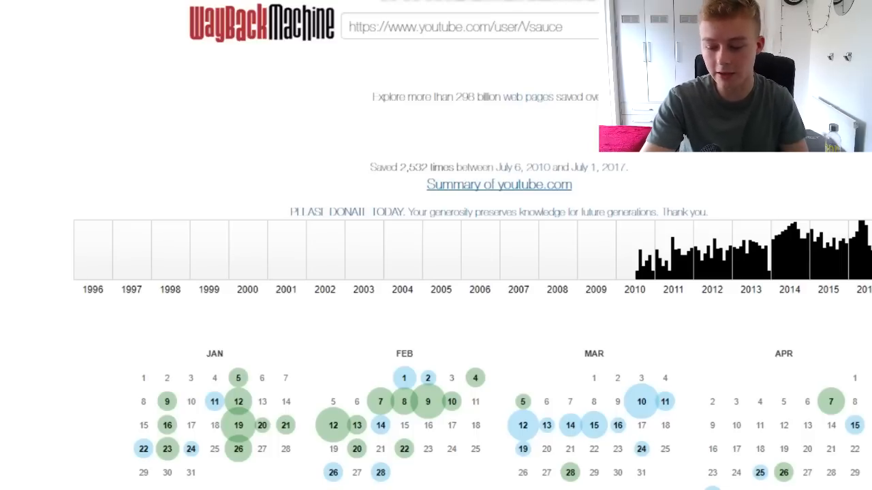
# Step: View Vsauce's July 2010 archived channel page, then start entering the Pornhub address
pyautogui.click(634, 252)
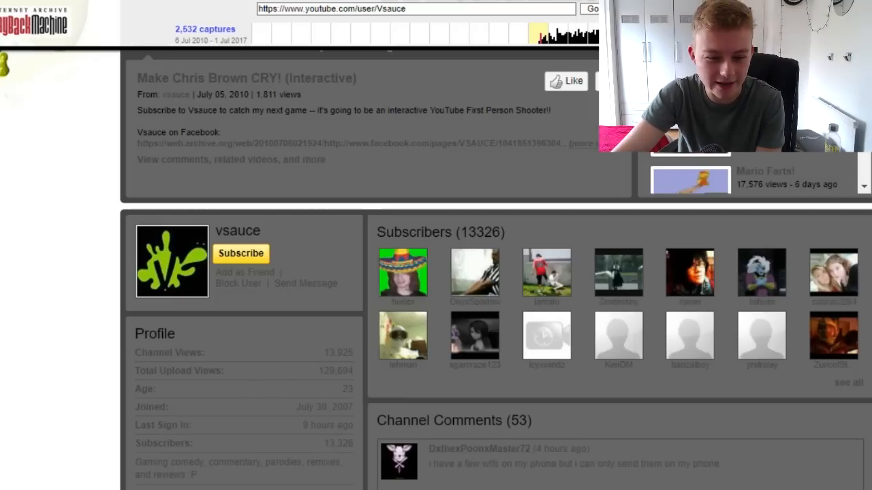
pyautogui.scroll(-3)
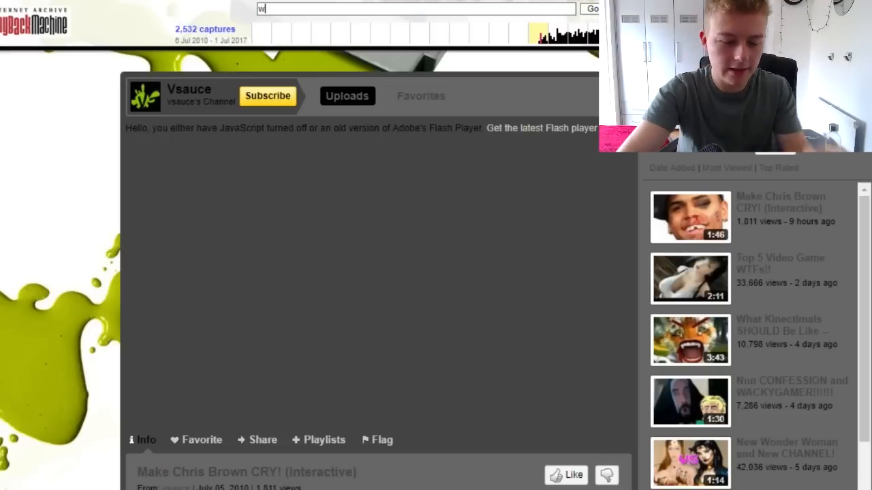
pyautogui.write('www.ornhub.com:80/')
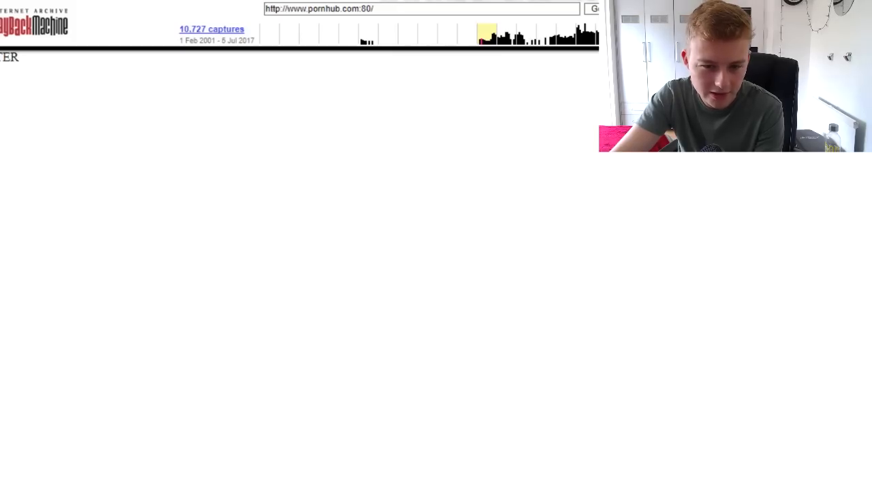
pyautogui.moveTo(368, 34)
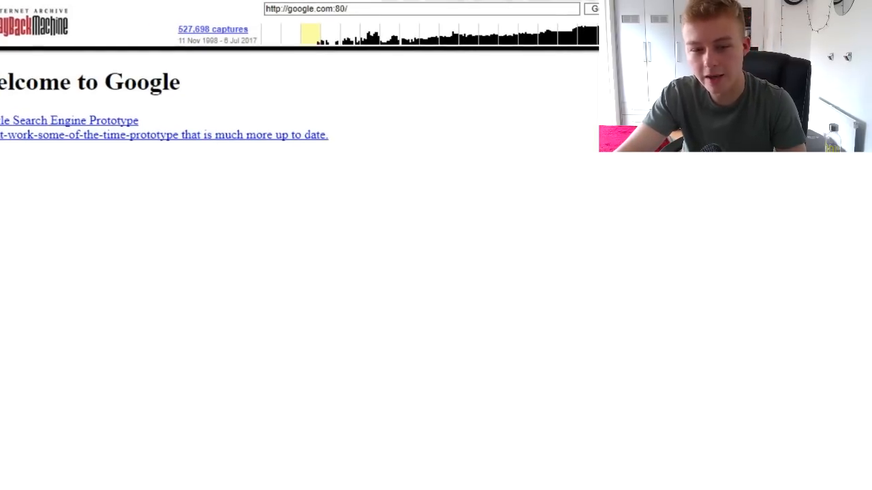
# Step: View a 2007 capture of the Google homepage, then start entering the Bungie address
pyautogui.click(326, 33)
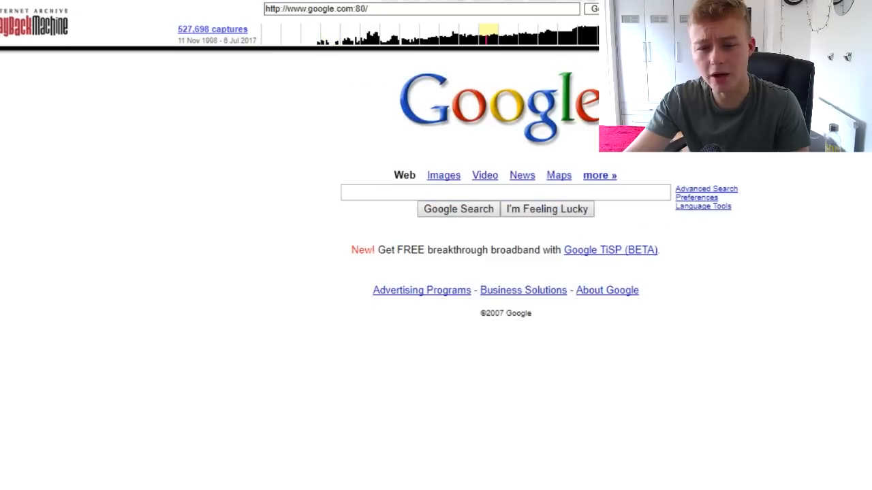
pyautogui.write('www.bungie')
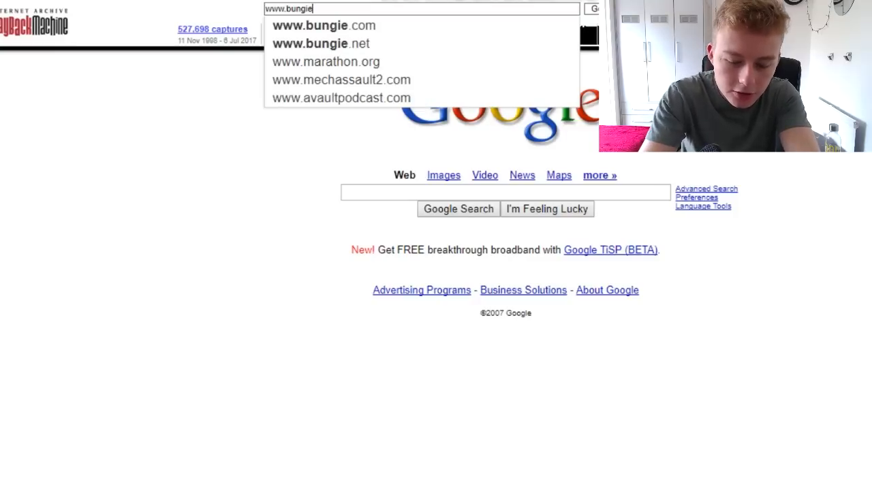
pyautogui.click(320, 44)
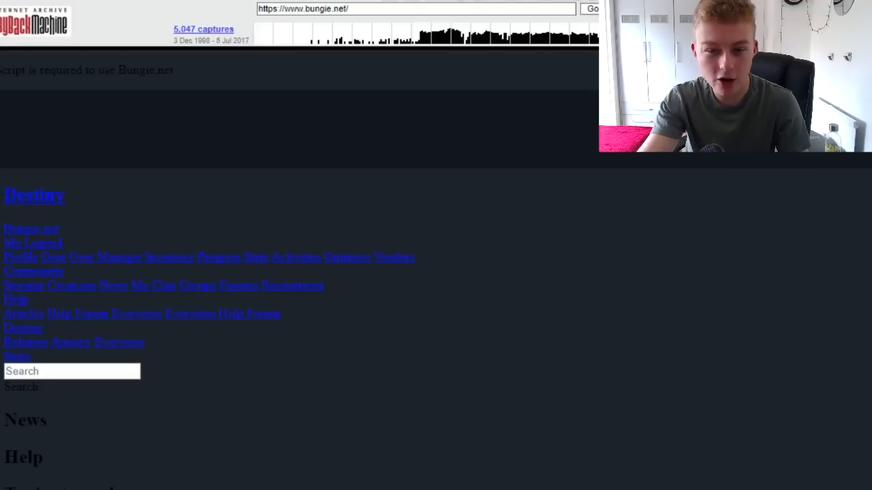
pyautogui.moveTo(380, 32)
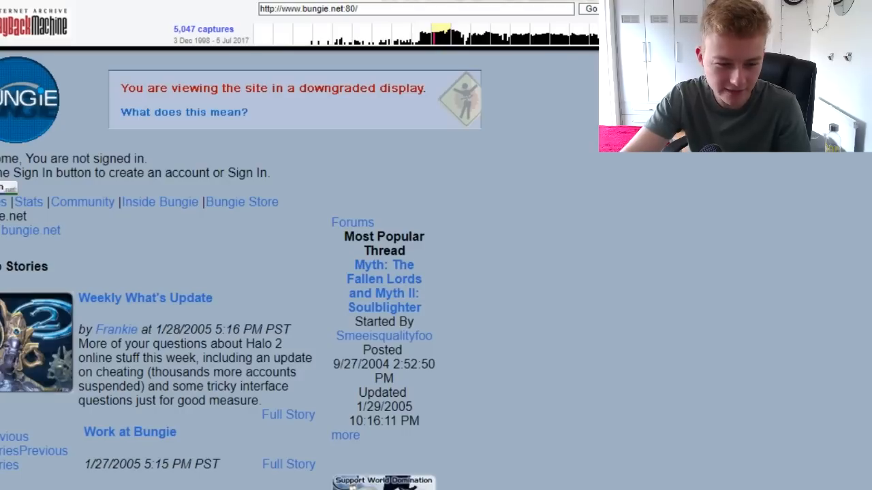
pyautogui.scroll(-3)
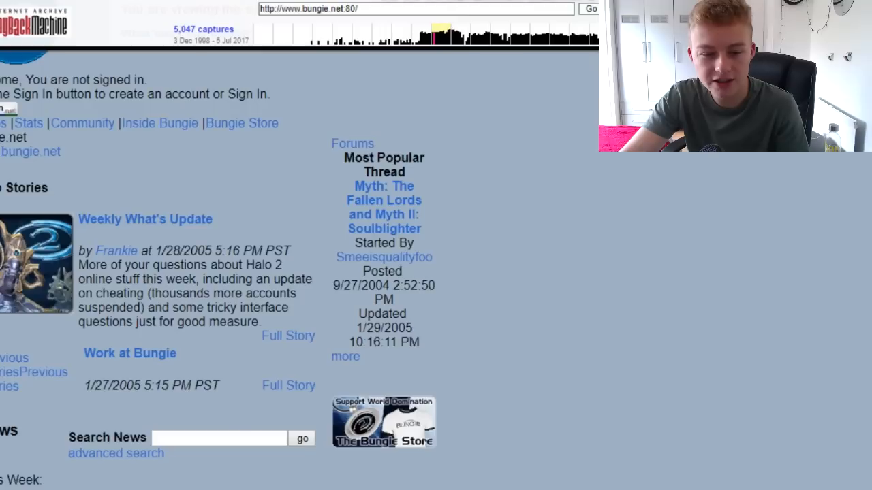